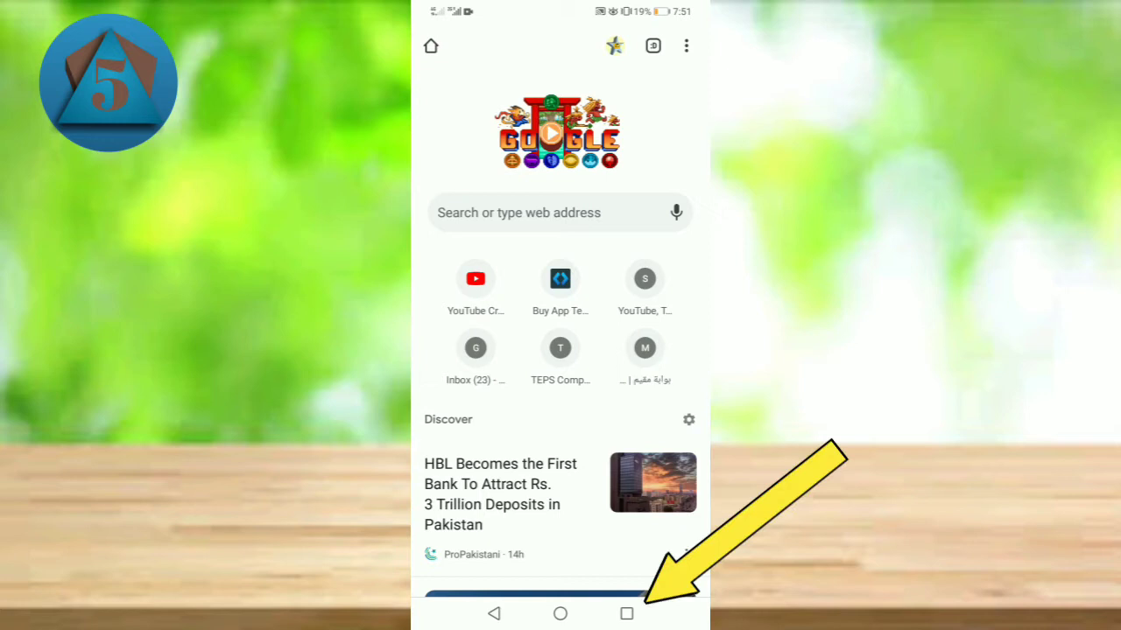
# Enter split-screen mode with Chrome docked on top and the app drawer below.
pyautogui.click(627, 613)
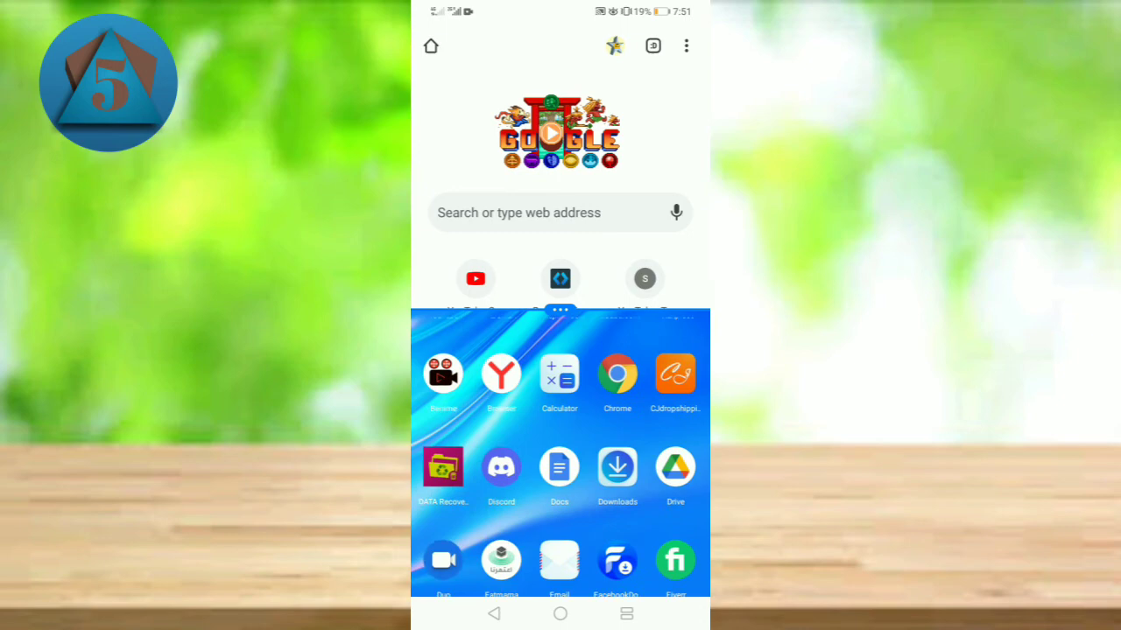
# Launch Yandex Browser in the lower pane and scroll its start page to the site tiles.
pyautogui.scroll(-3)
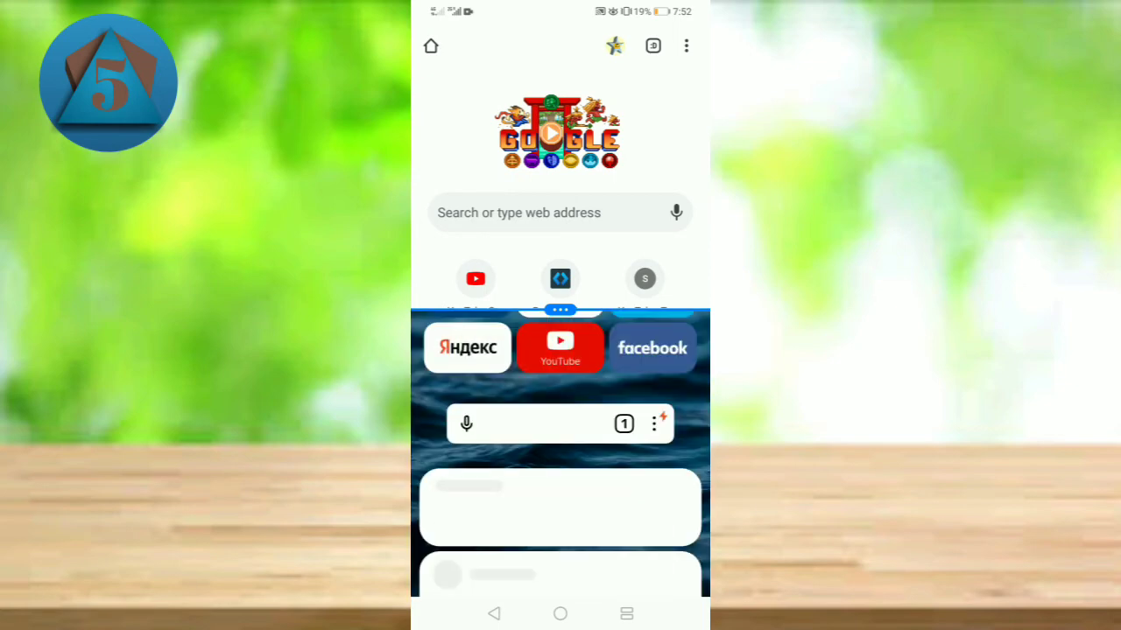
pyautogui.scroll(3)
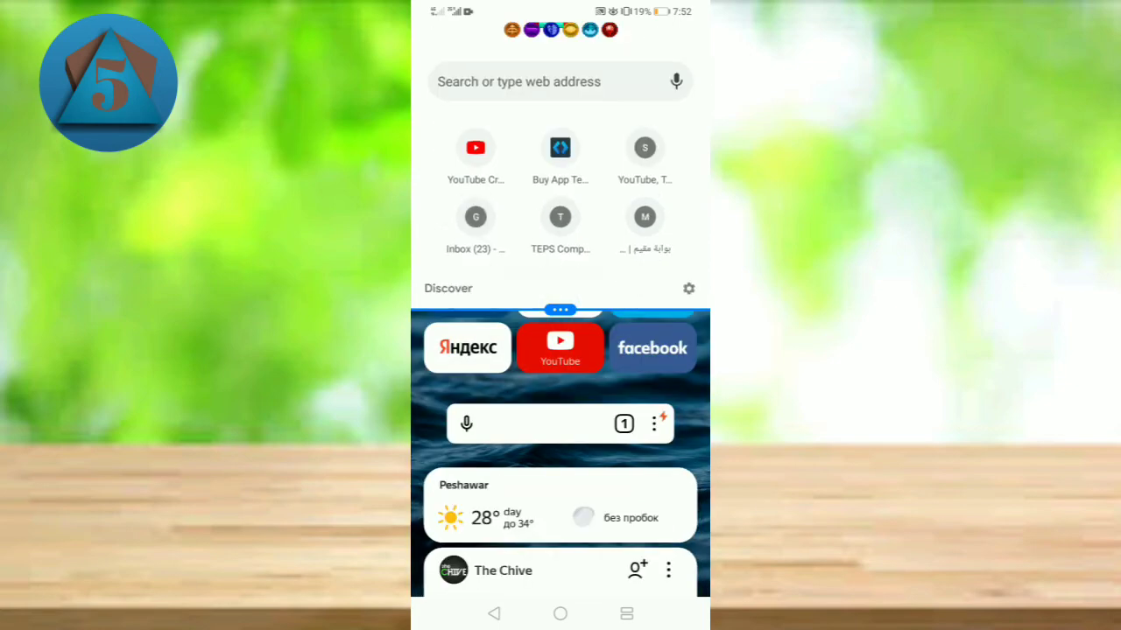
pyautogui.scroll(-3)
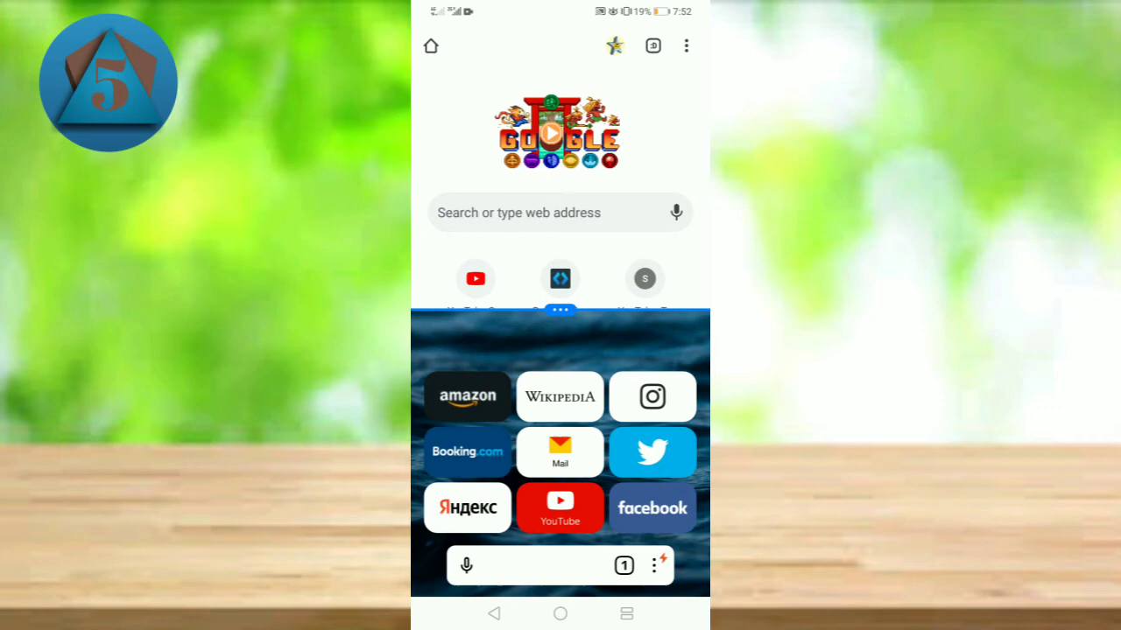
# Search Google for 'fb' in the upper Chrome pane, showing Facebook results.
pyautogui.scroll(-3)
pyautogui.write('f')
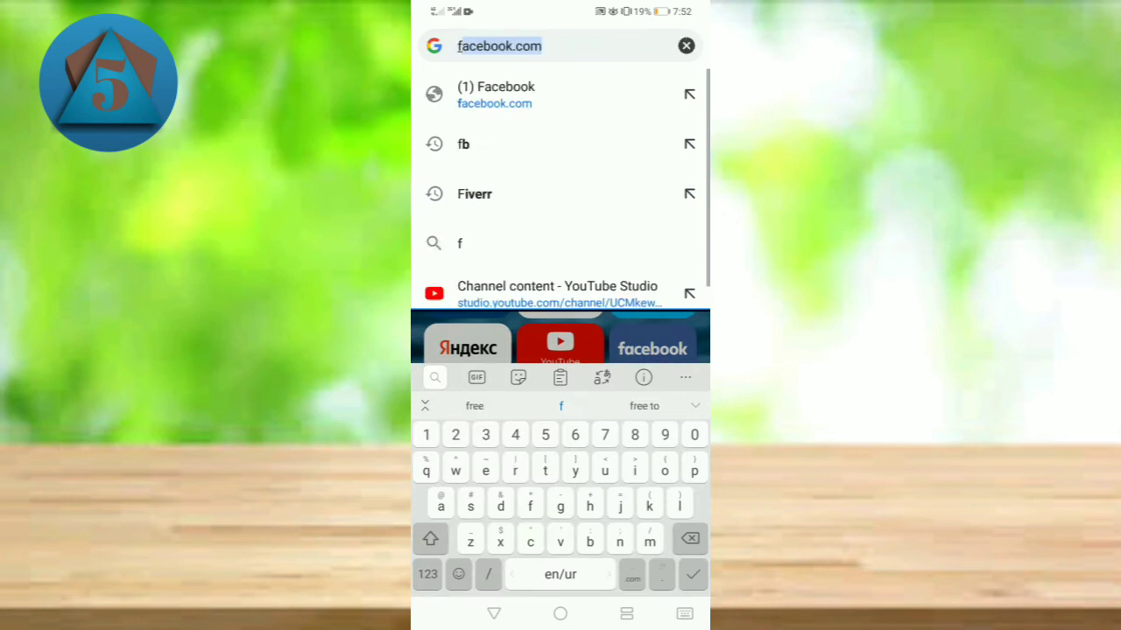
pyautogui.click(462, 143)
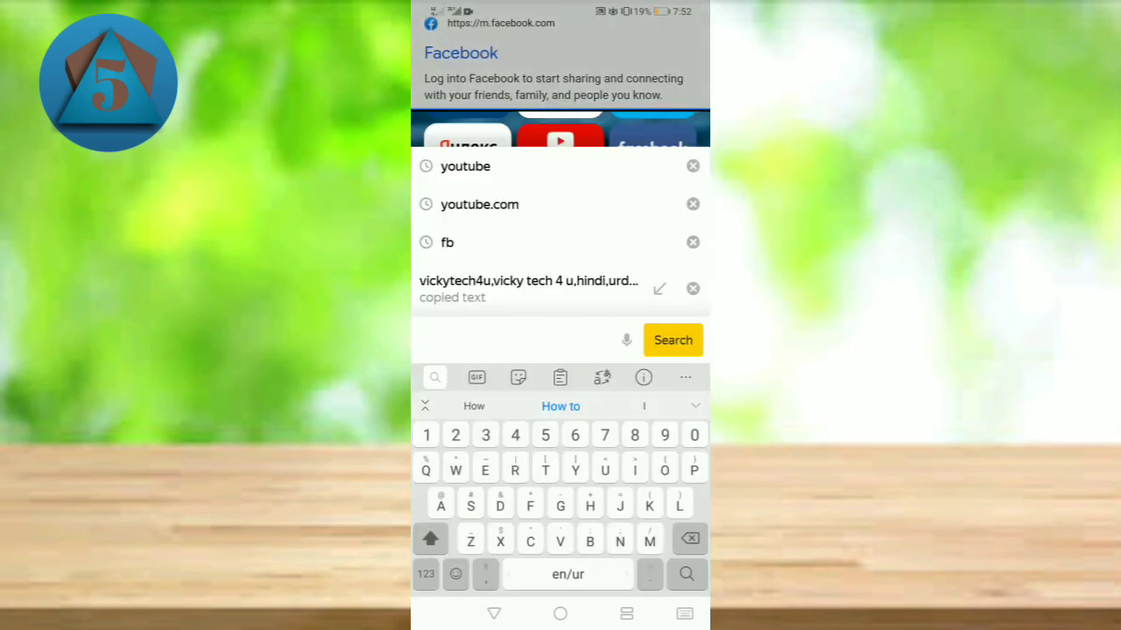
# Search 'Yt' in the lower Yandex pane and dismiss the power saving notice.
pyautogui.write('Yt')
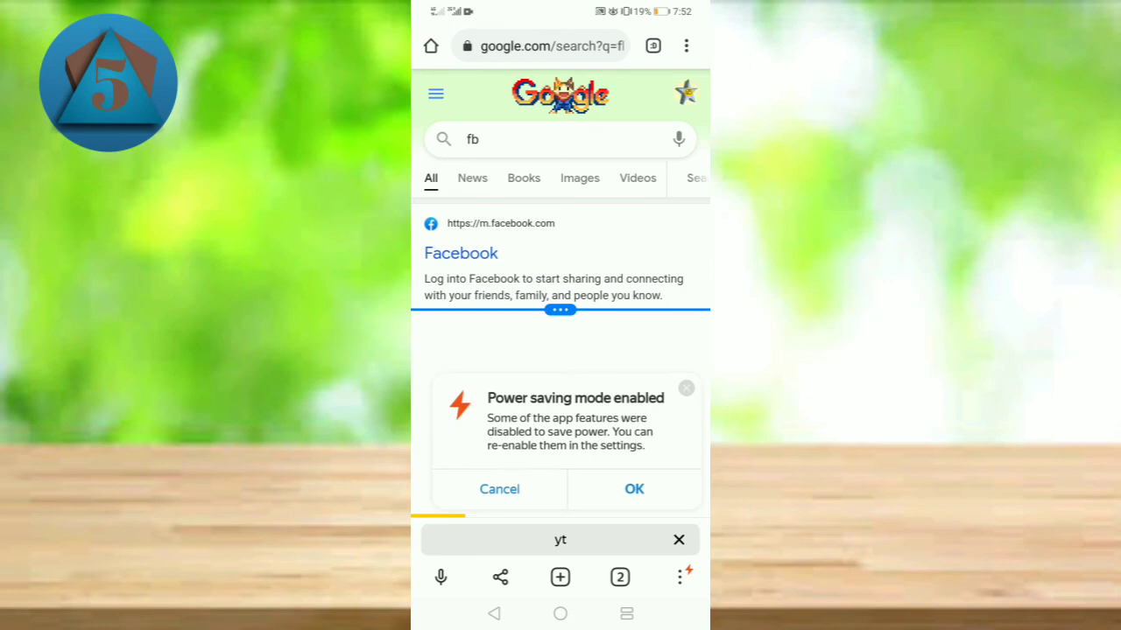
pyautogui.click(634, 489)
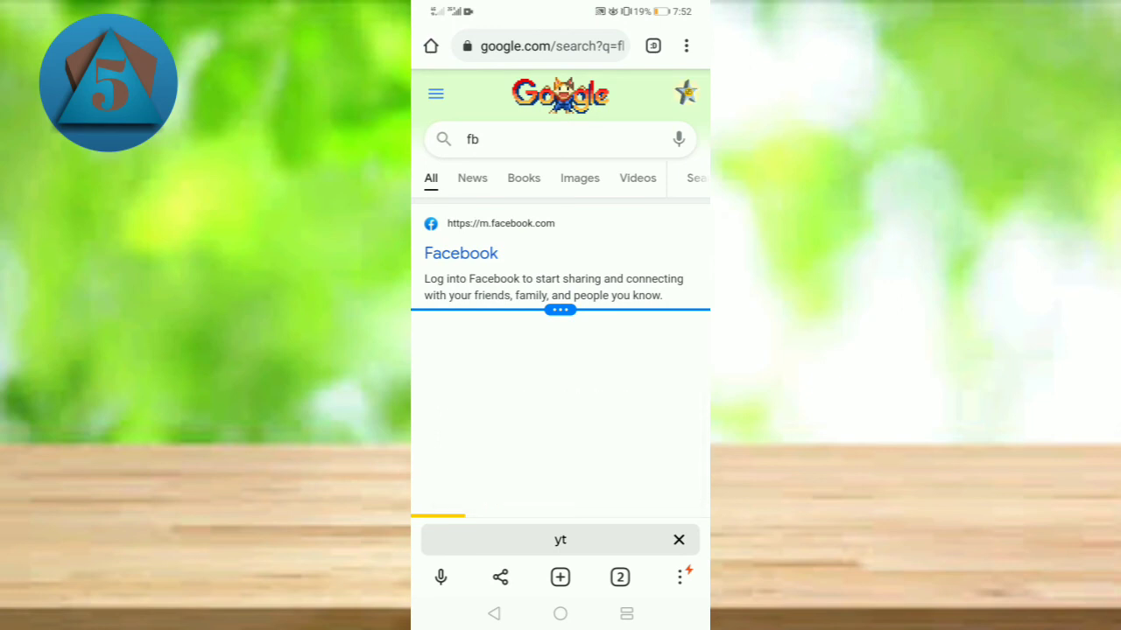